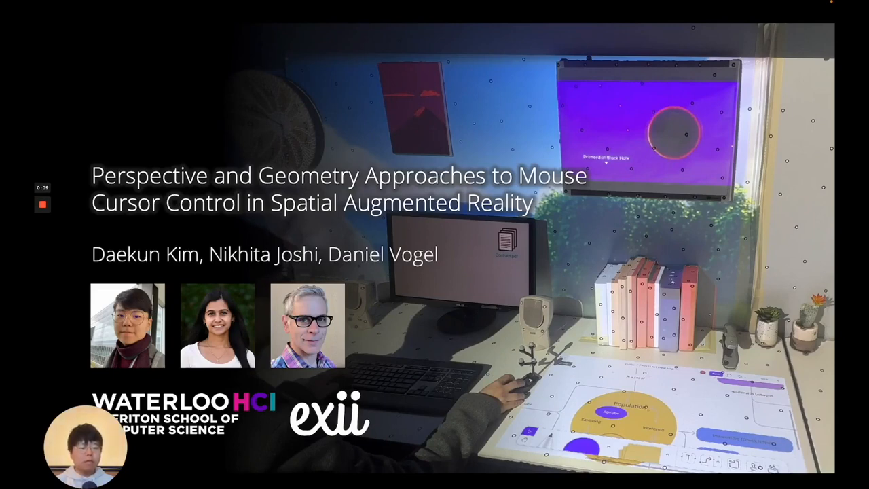
Step: Advance from the title slide to the Spatial Augmented Reality Motivation slide
key("Right")
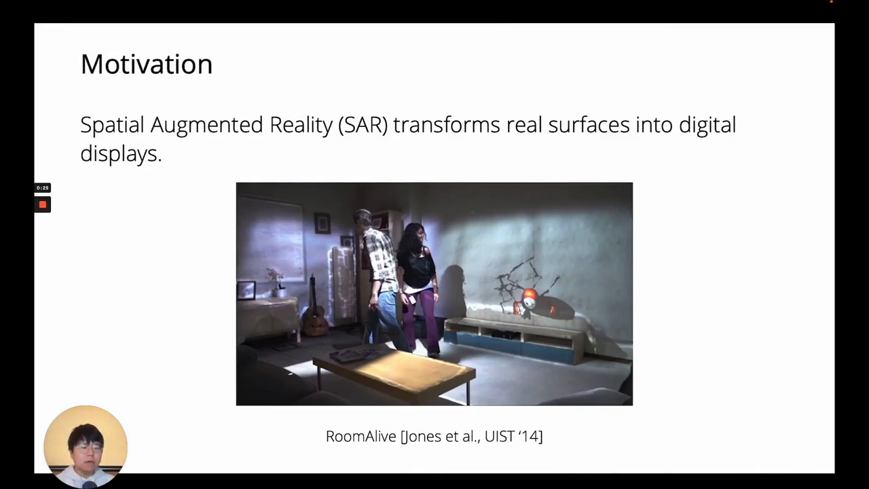
key("Right")
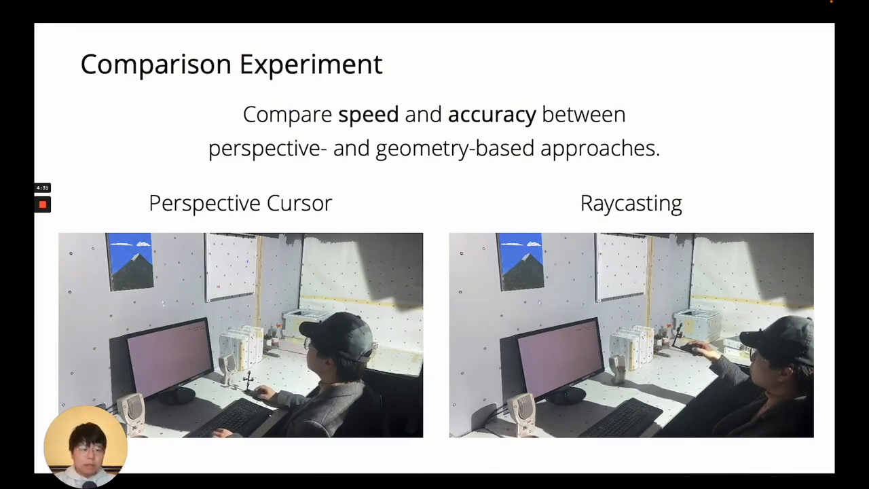
Step: Move from the Perspective Cursor vs Raycasting comparison to the Environment slide
key("Right")
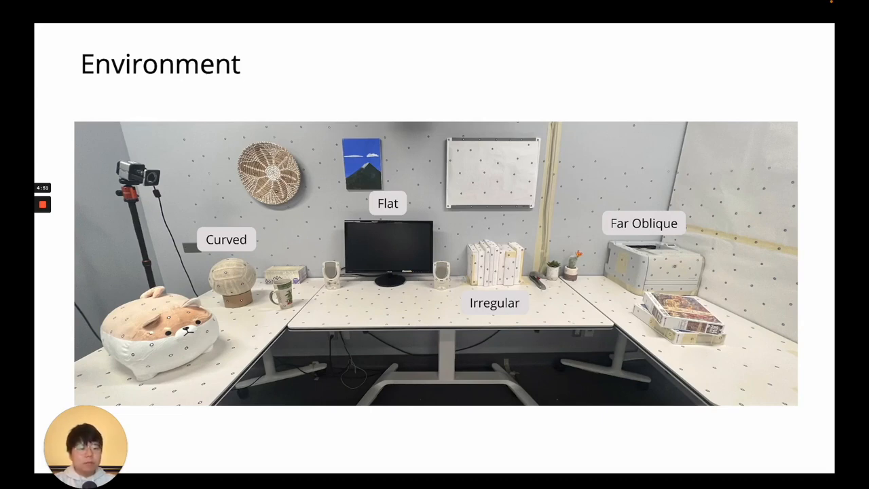
Step: Advance to the 3×4×3×4 selection design, then on to the tracing design slide
key("Right")
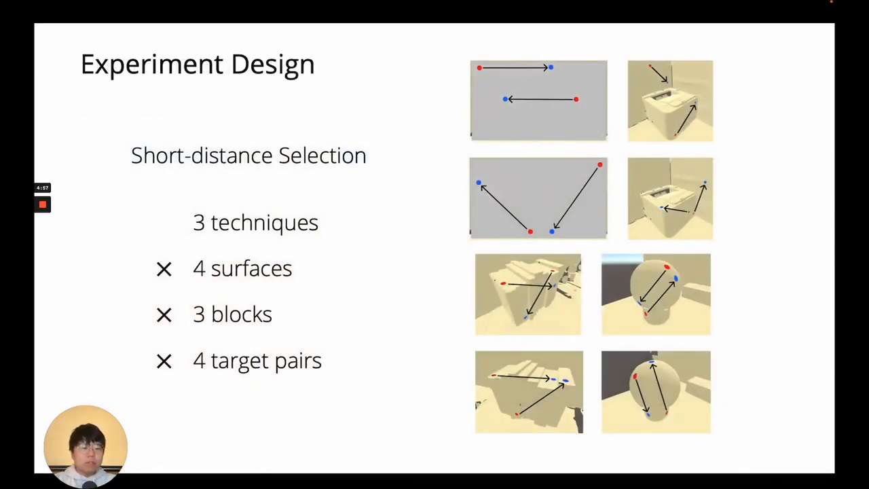
key("Right")
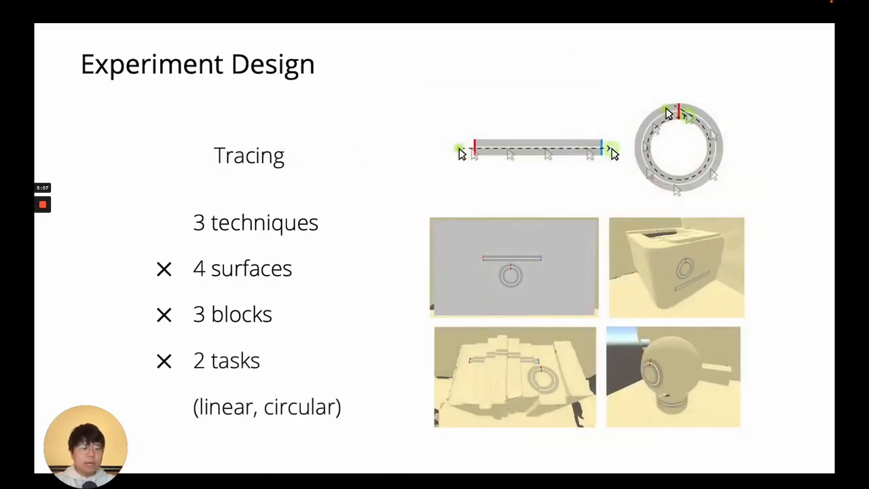
Step: Advance past the 12-participant, two-stage study overview into the Selection results
key("Right")
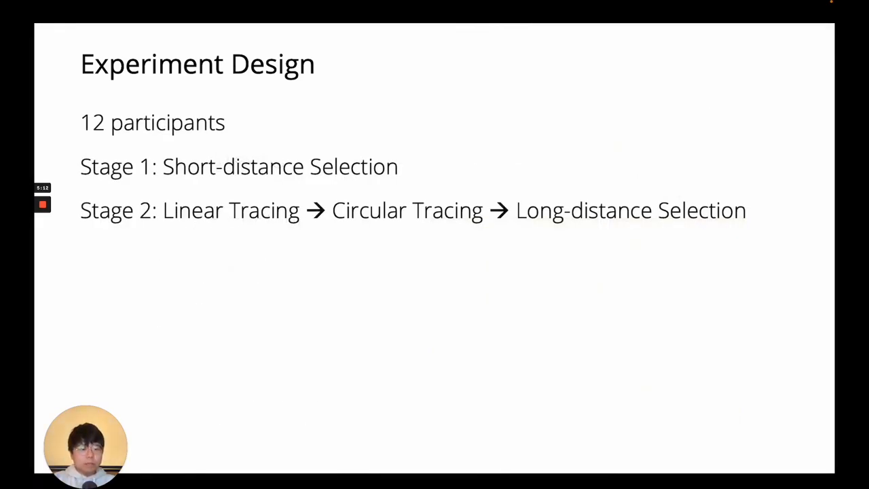
key("Right")
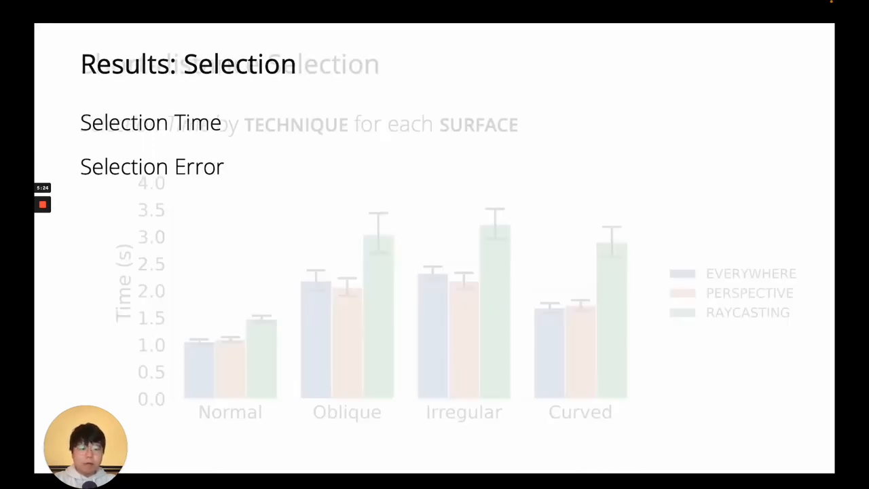
Step: Show the selection time and error chart for Everywhere, Perspective and Raycasting
key("Right")
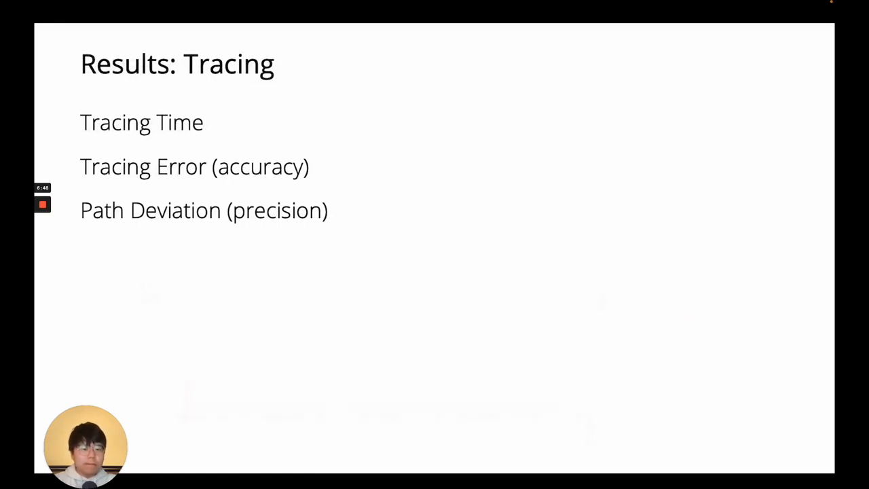
Step: Advance from the tracing time, error and path deviation results to the desk demo
key("Right")
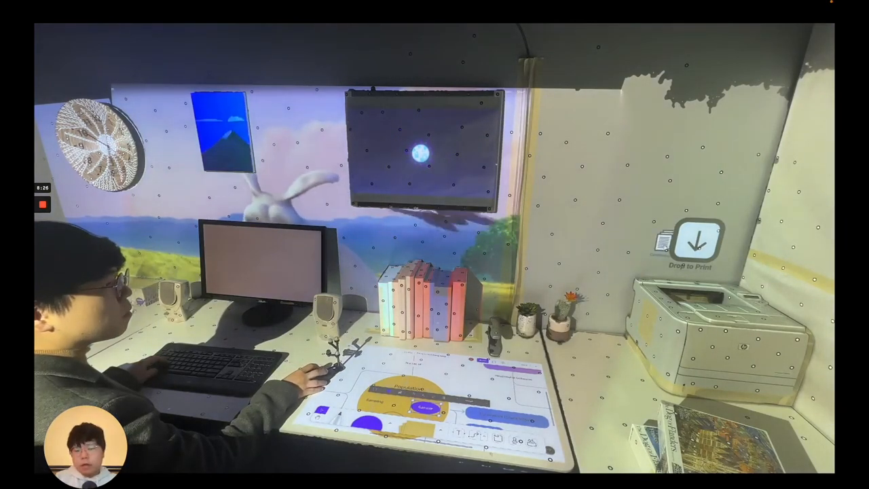
Step: Play the demo where a document dropped on Drop to Print starts printing
left_click(695, 243)
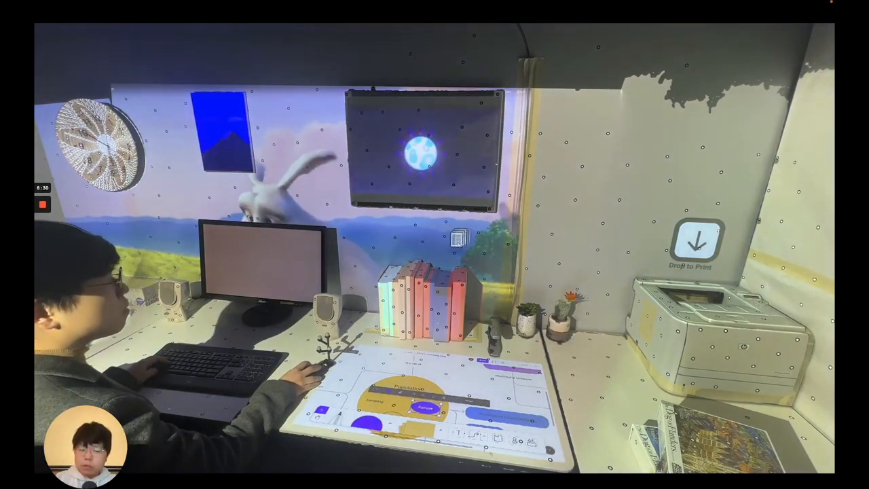
left_click(697, 244)
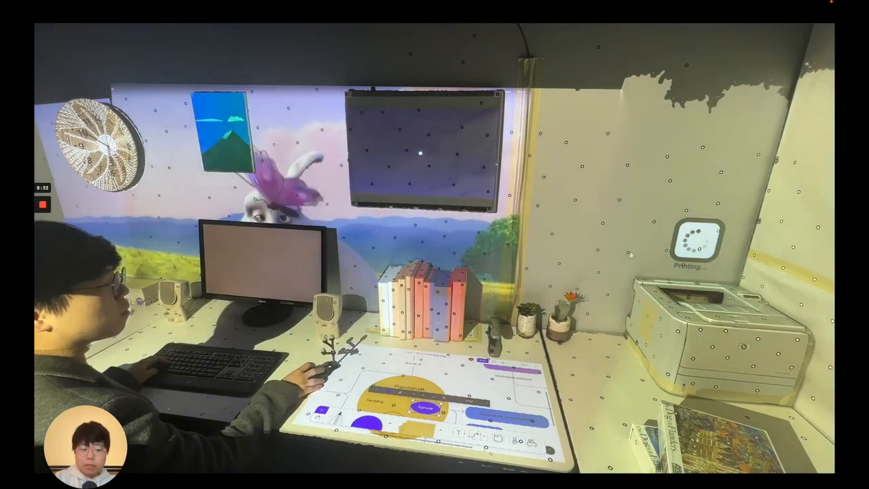